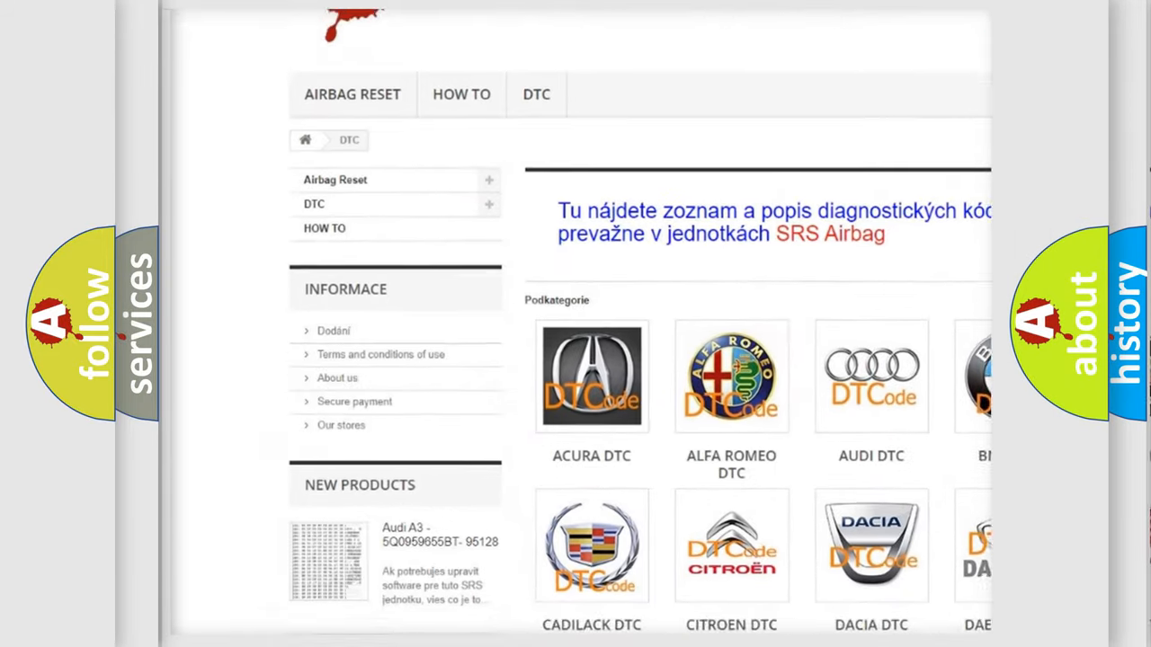
Step: Scroll the airbagreset.sk DTC brand and code lists, then show hex 2767's bits beside P2767
scroll(down, 3)
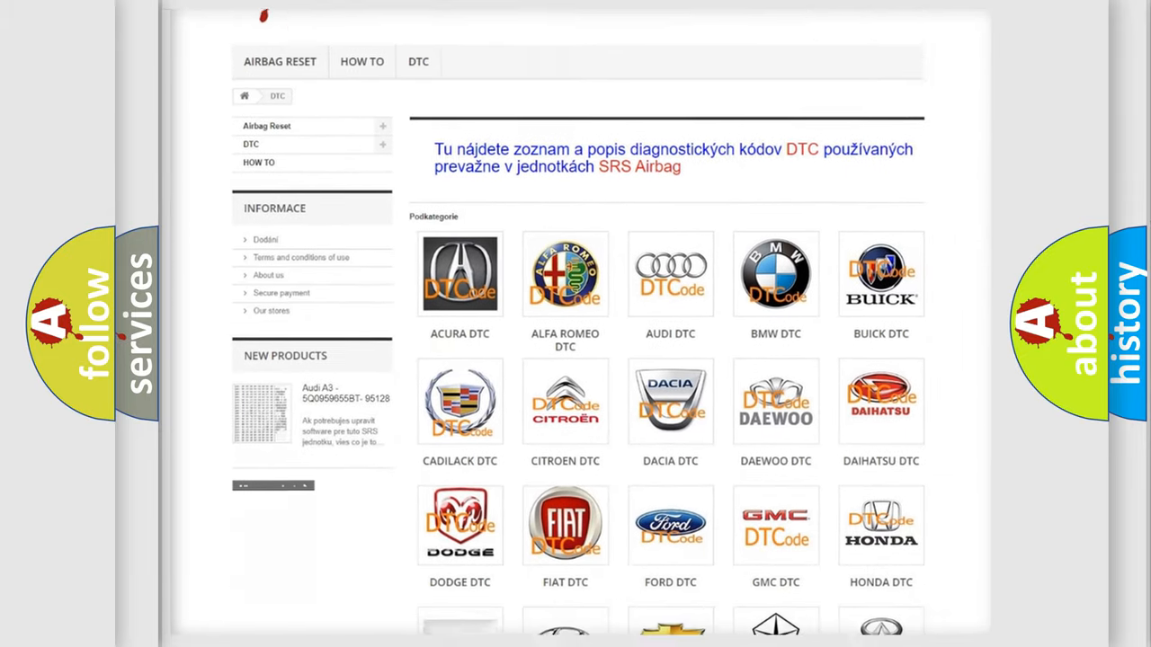
scroll(down, 3)
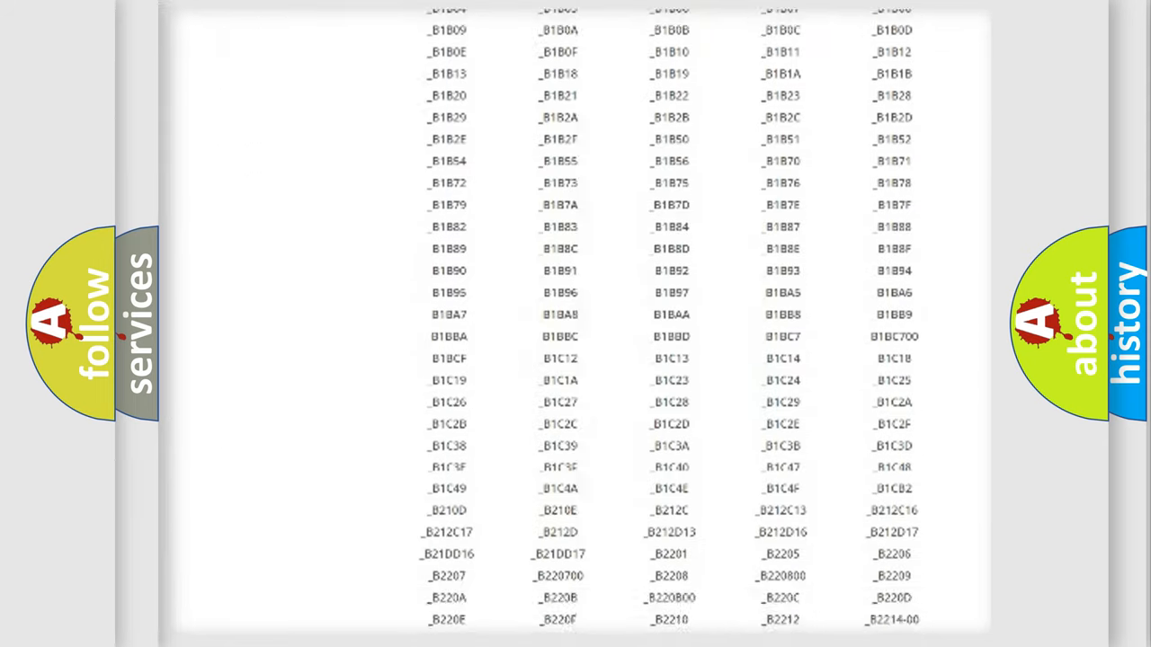
scroll(up, 3)
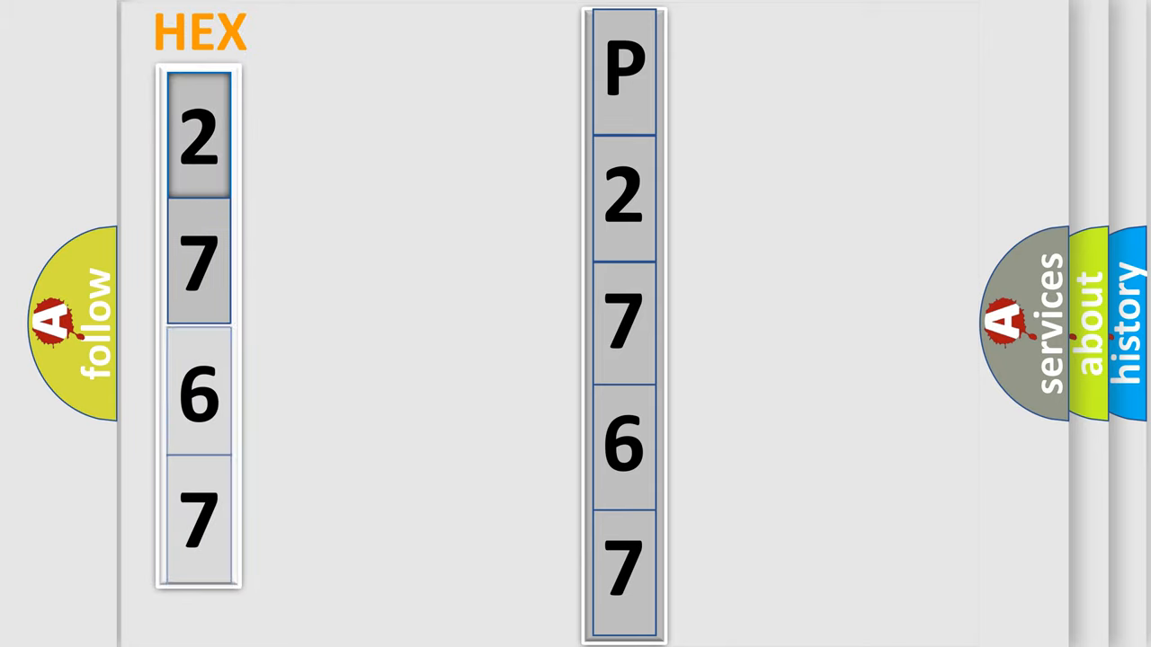
click(198, 139)
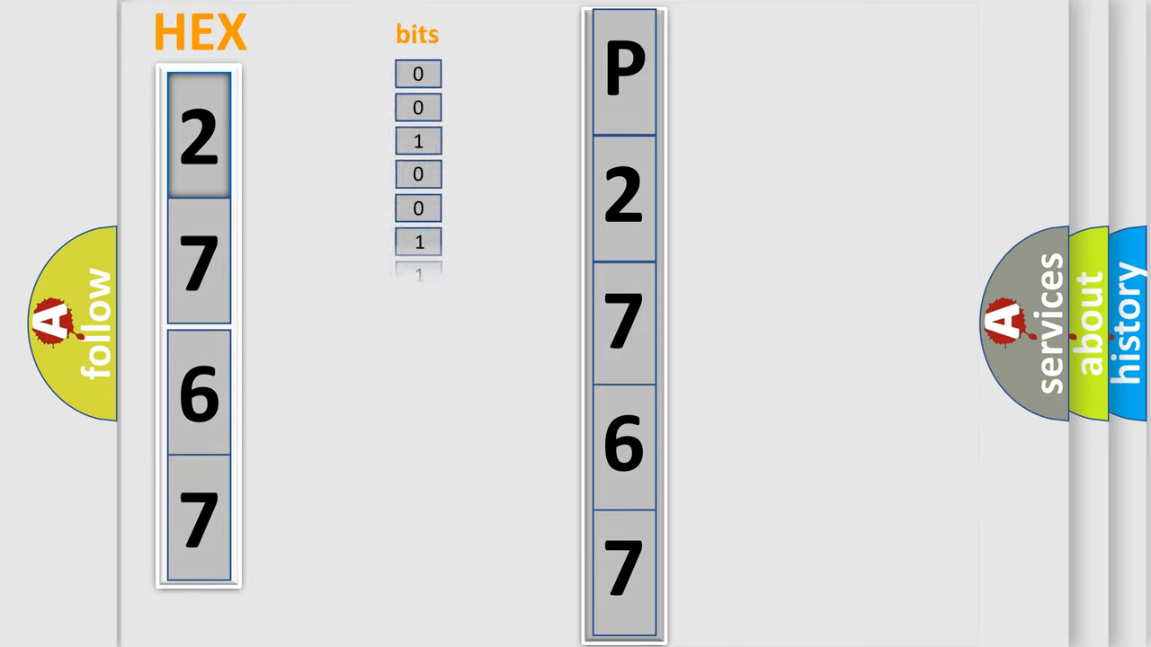